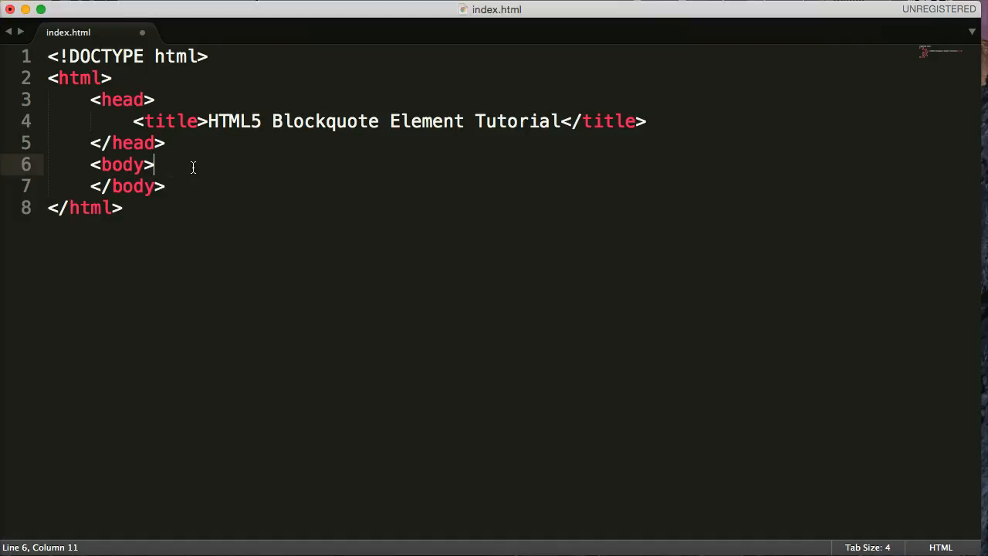
# Step: Write <blockquote></blockquote> on a new line in the body with no space between tags
pyautogui.press('Return')
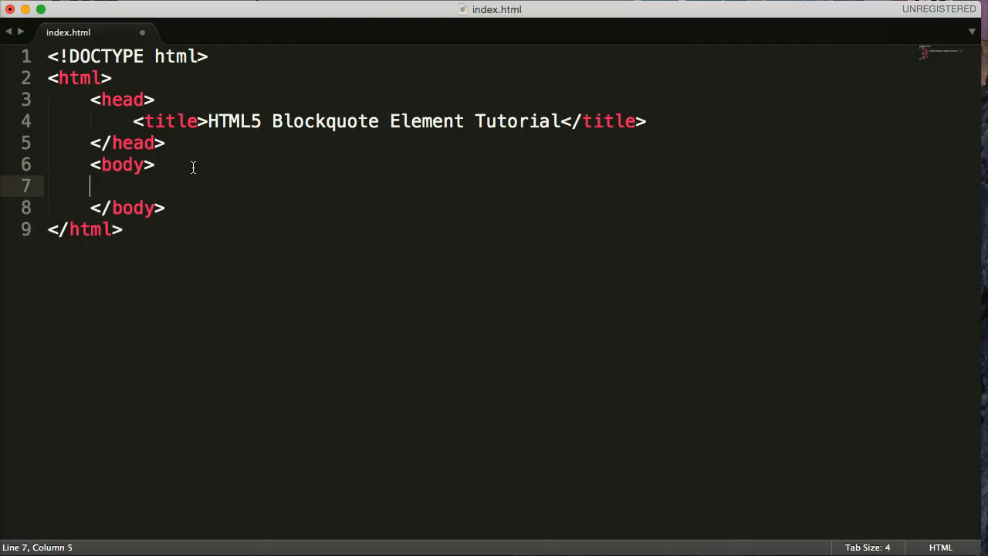
pyautogui.write('<')
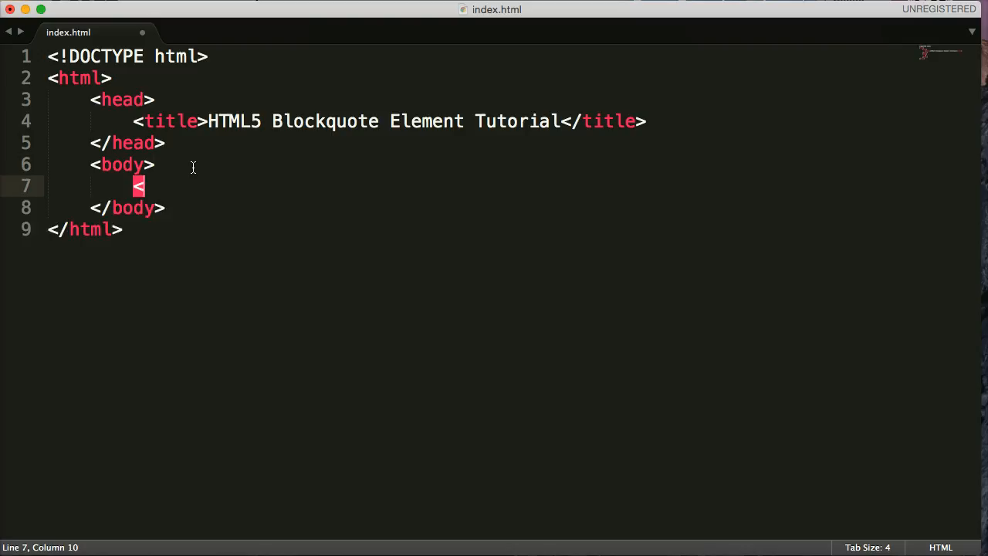
pyautogui.write('blockquote')
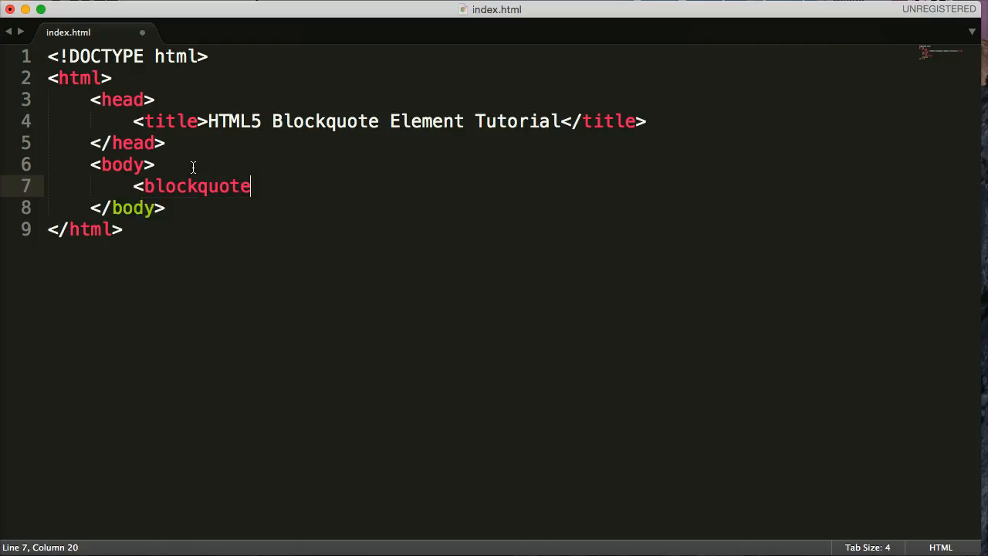
pyautogui.write('>')
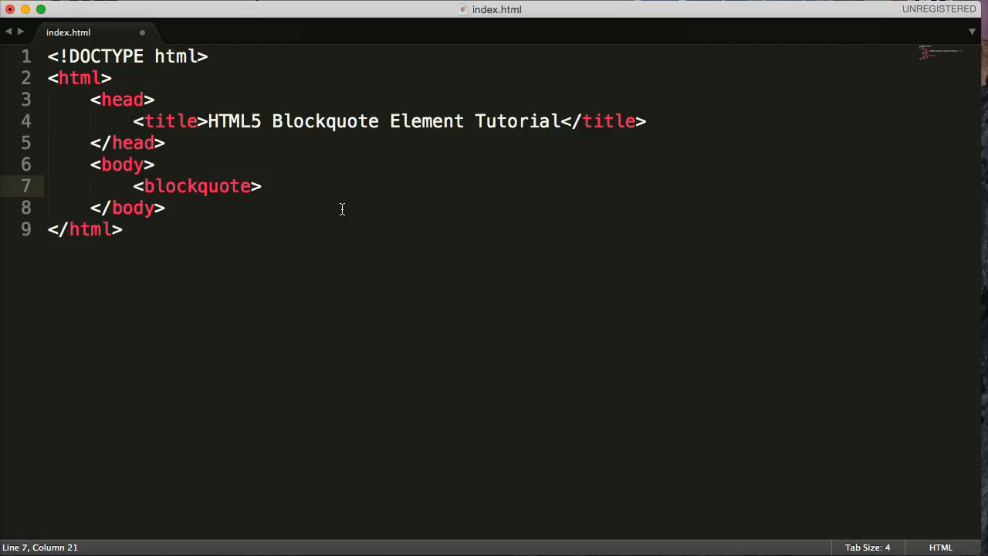
pyautogui.write('<')
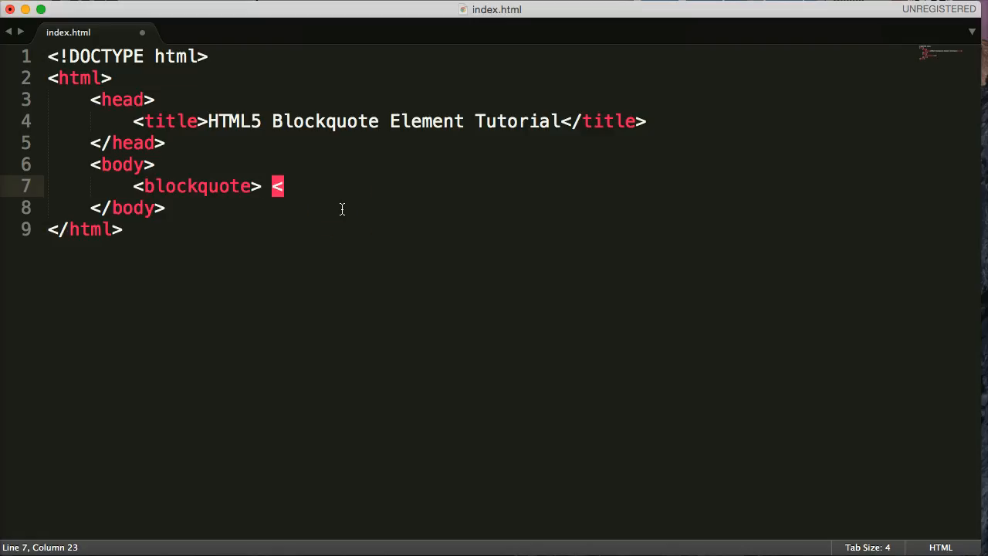
pyautogui.write('/blockquote>')
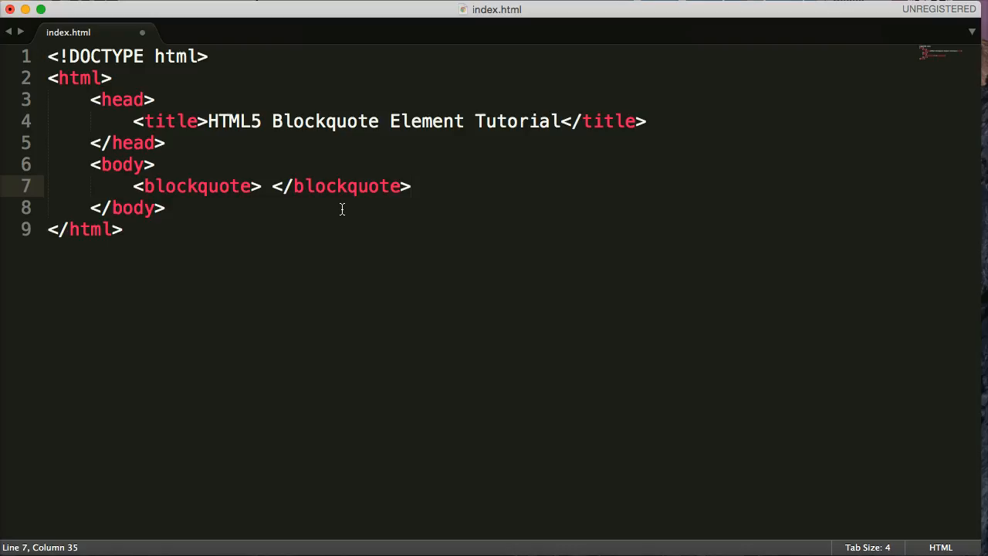
pyautogui.moveTo(373, 245)
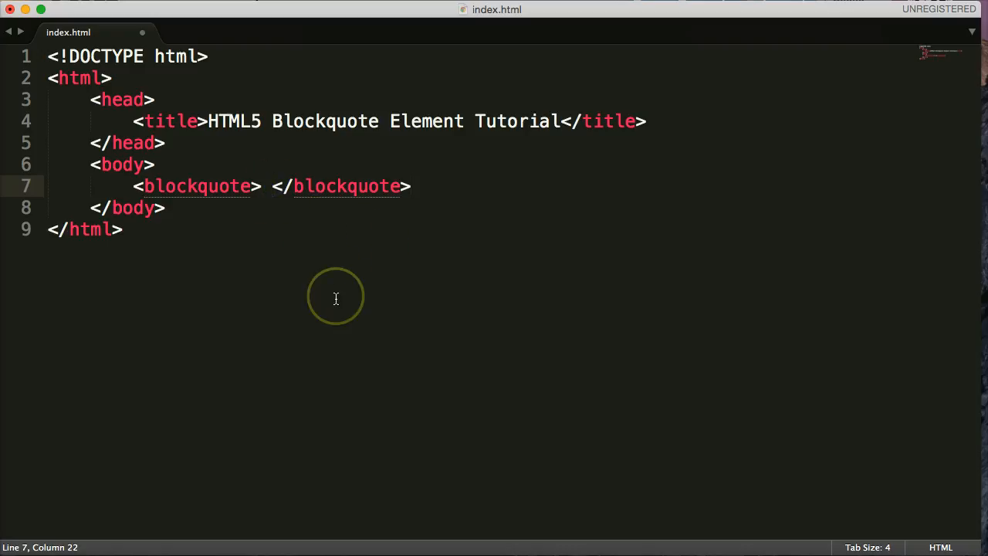
pyautogui.press('backspace')
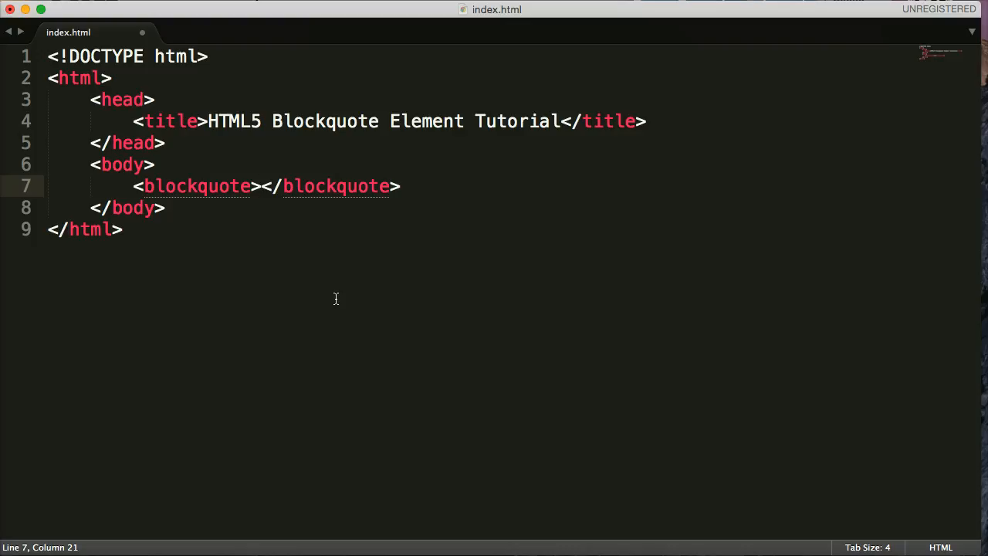
pyautogui.click(401, 185)
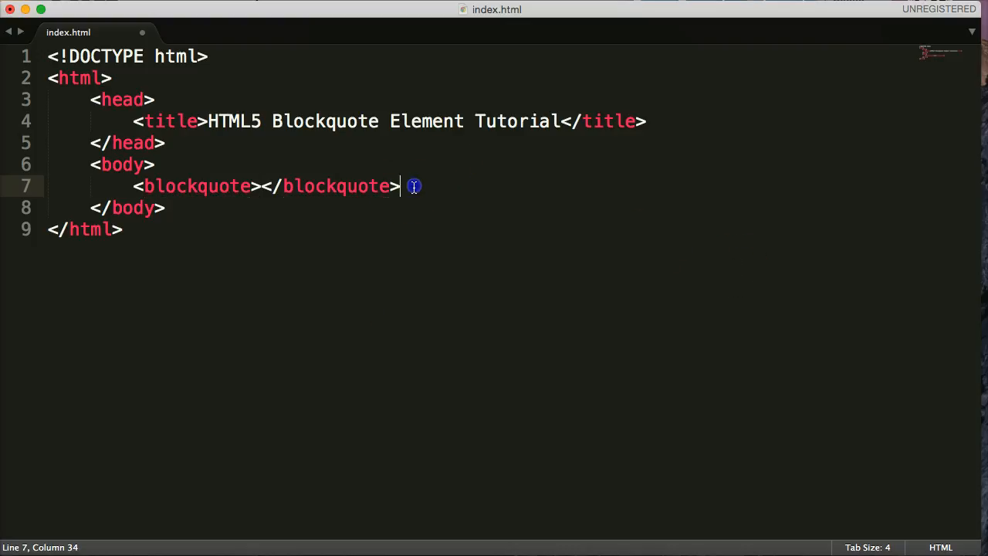
pyautogui.write('<')
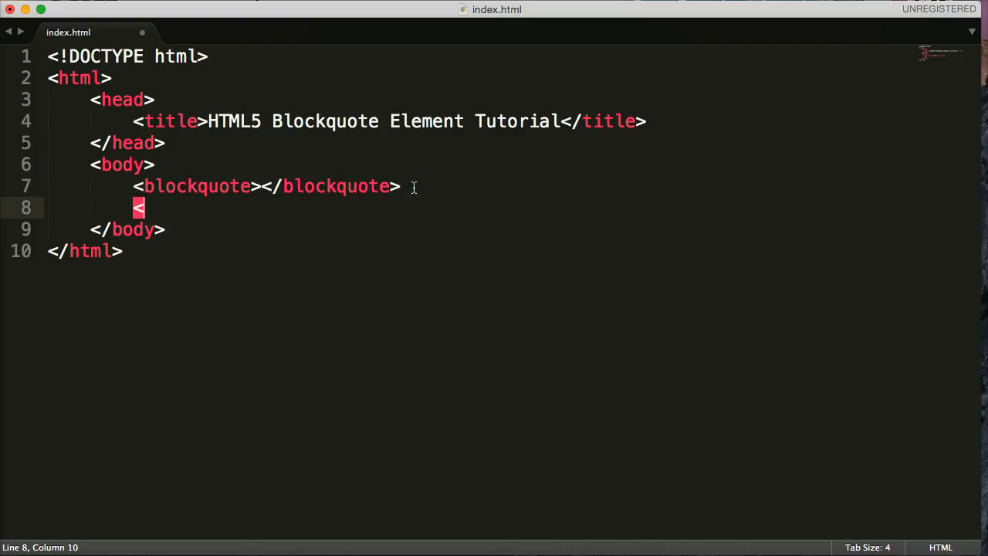
pyautogui.write('q></q>')
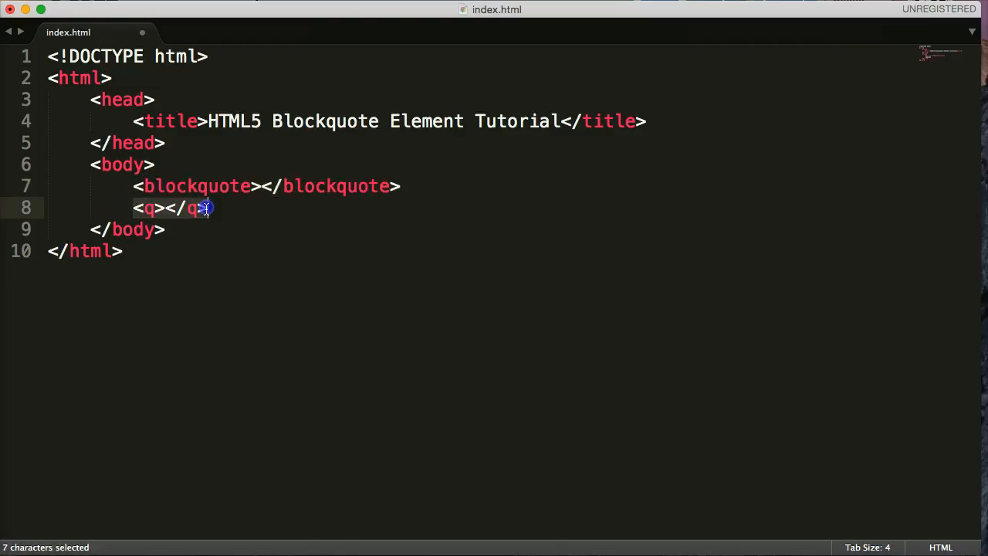
pyautogui.press('Backspace')
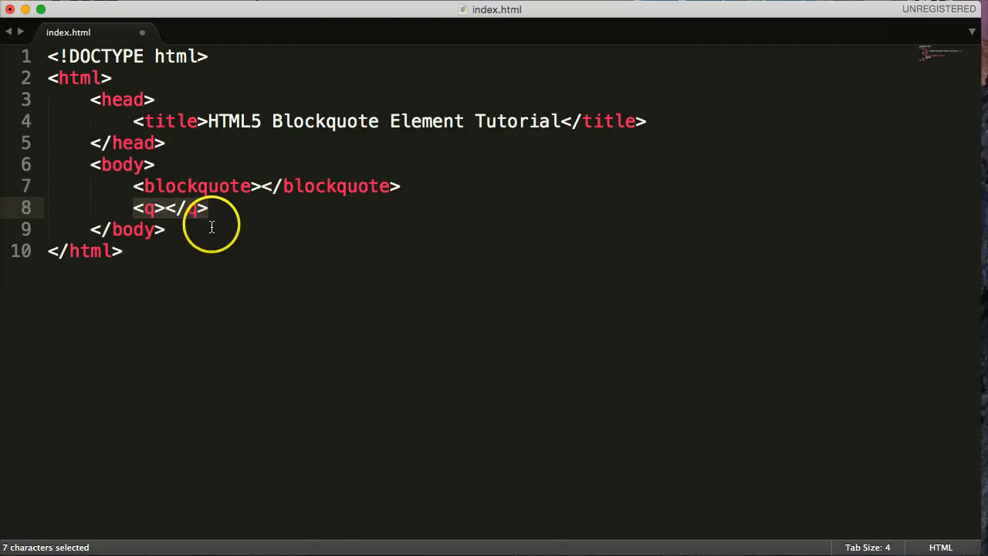
pyautogui.write('q')
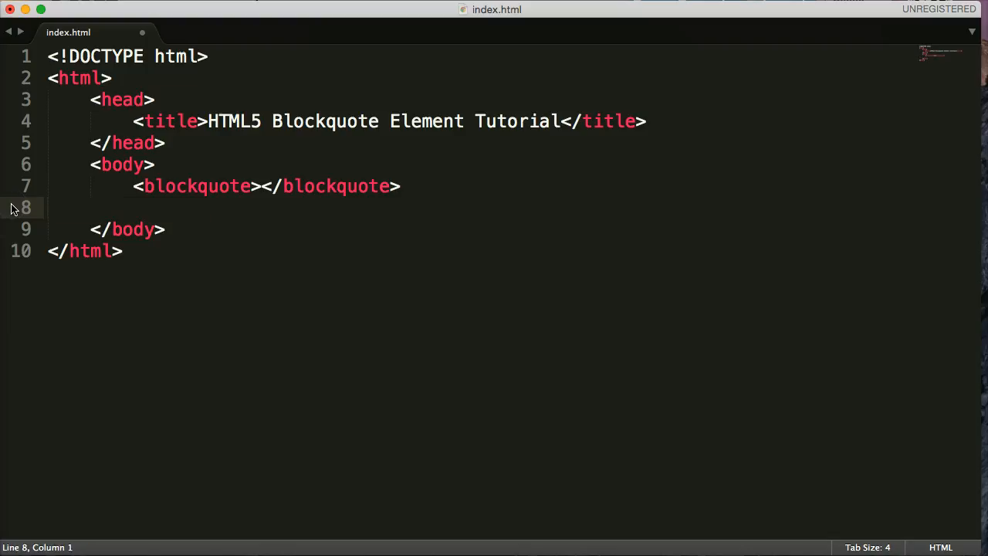
# Step: Fill the blockquote with 'You miss 100% of the shots you don't take. —Wayne Gretzky'
pyautogui.press('Backspace')
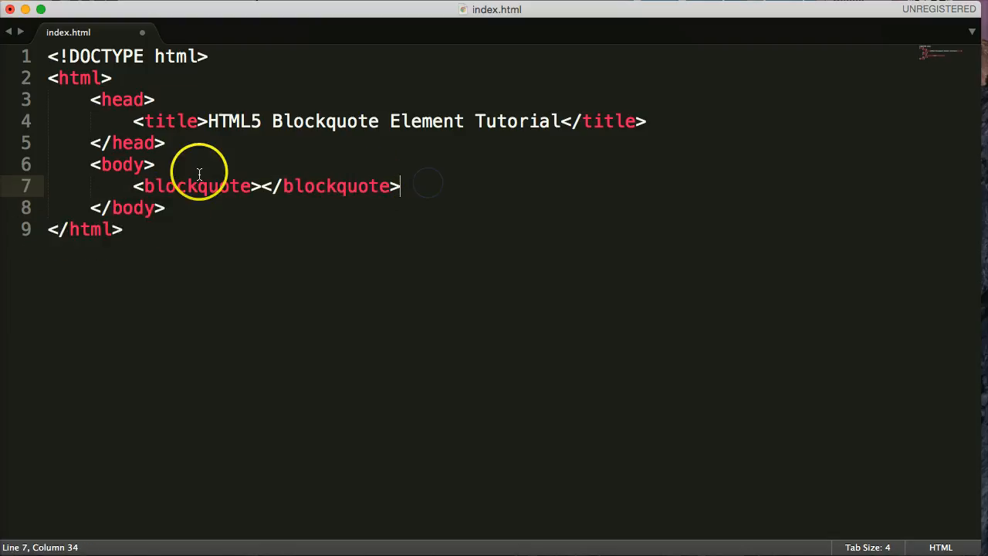
pyautogui.moveTo(265, 188)
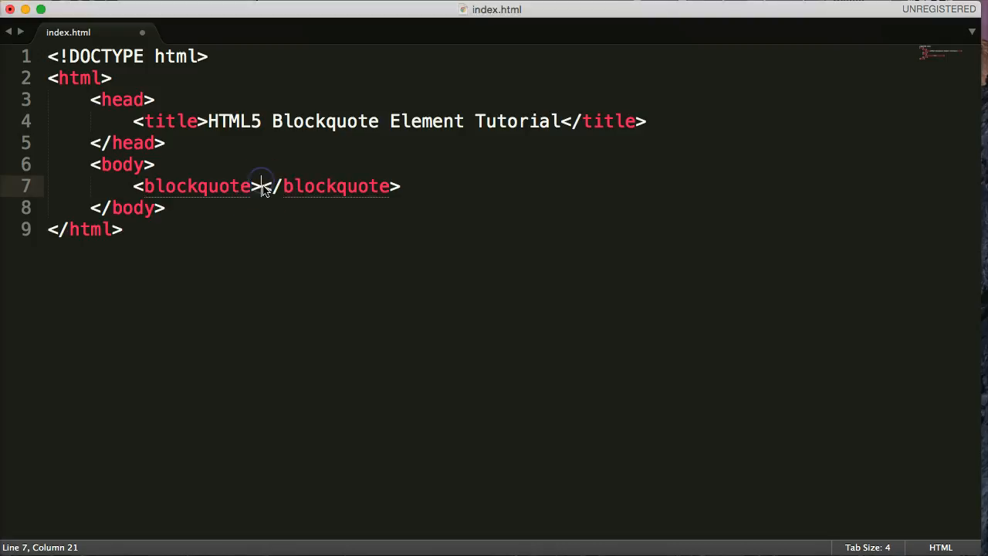
pyautogui.write("You miss 100% of the shots you don't take. —Wayne Gretzky")
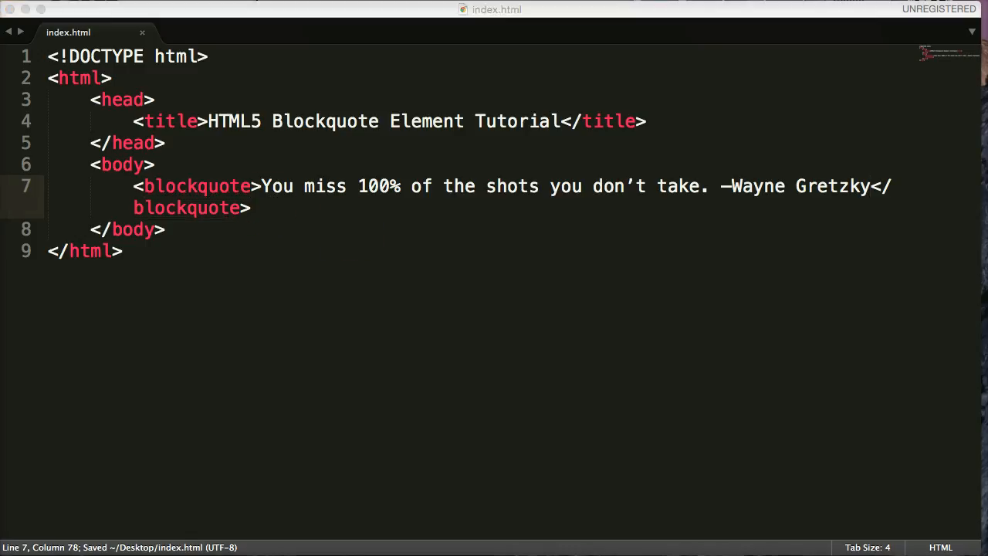
pyautogui.moveTo(279, 108)
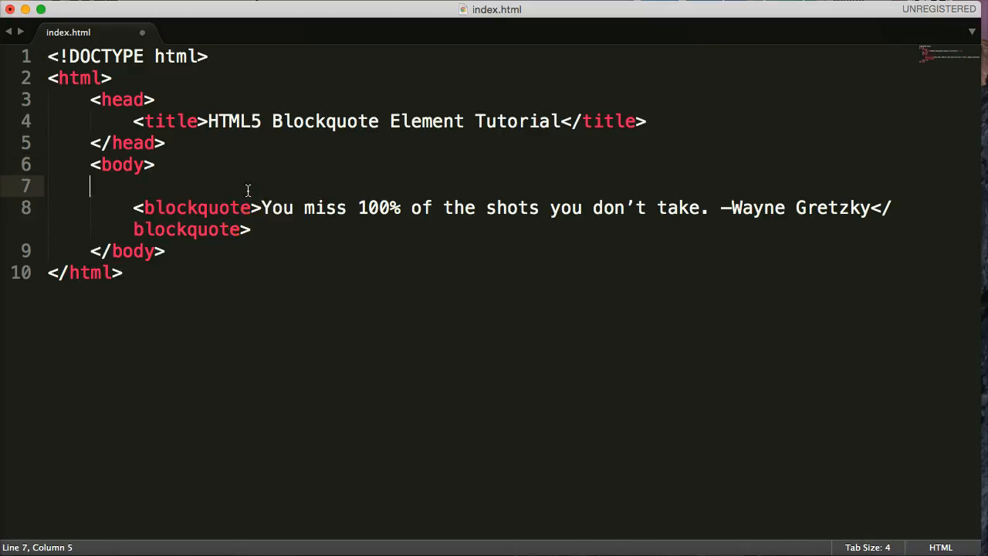
# Step: Write an <h1>Gretzky's Quote</h1> heading on the line above the blockquote
pyautogui.write('<h1></h1>')
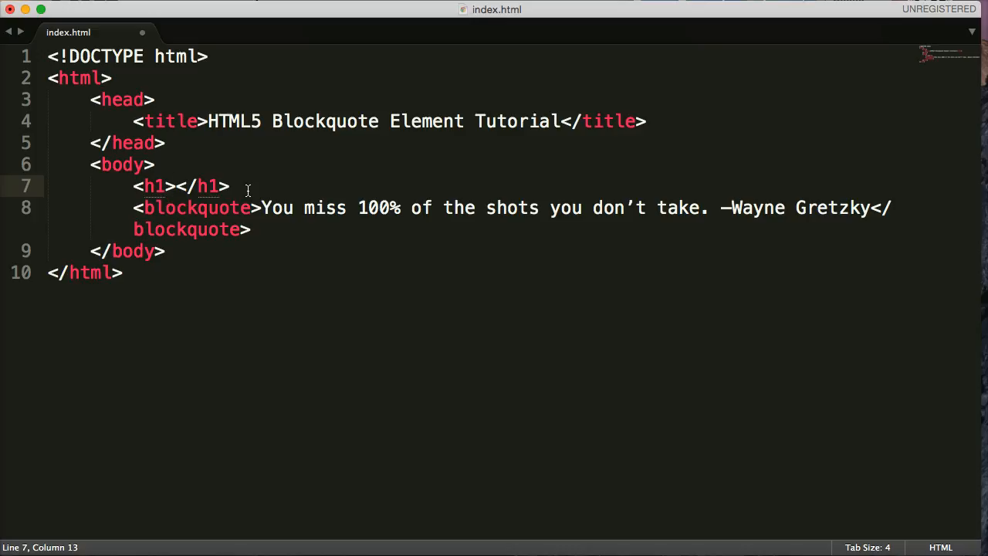
pyautogui.write('Gr')
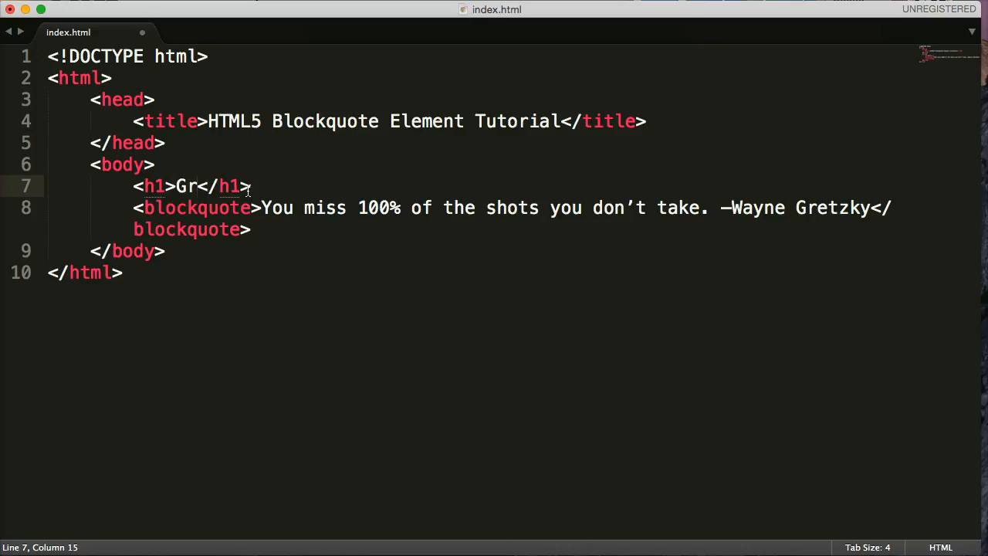
pyautogui.write('et')
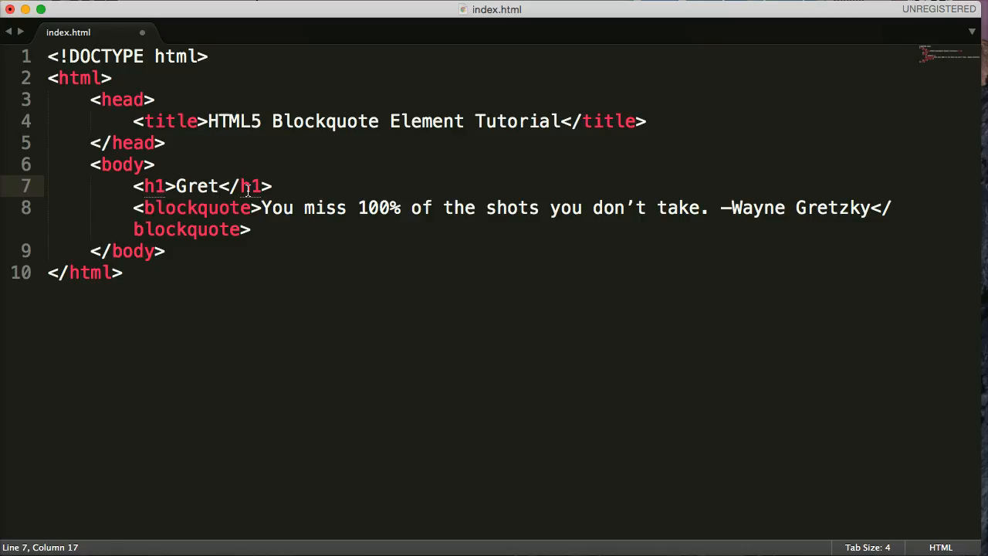
pyautogui.write('zky;')
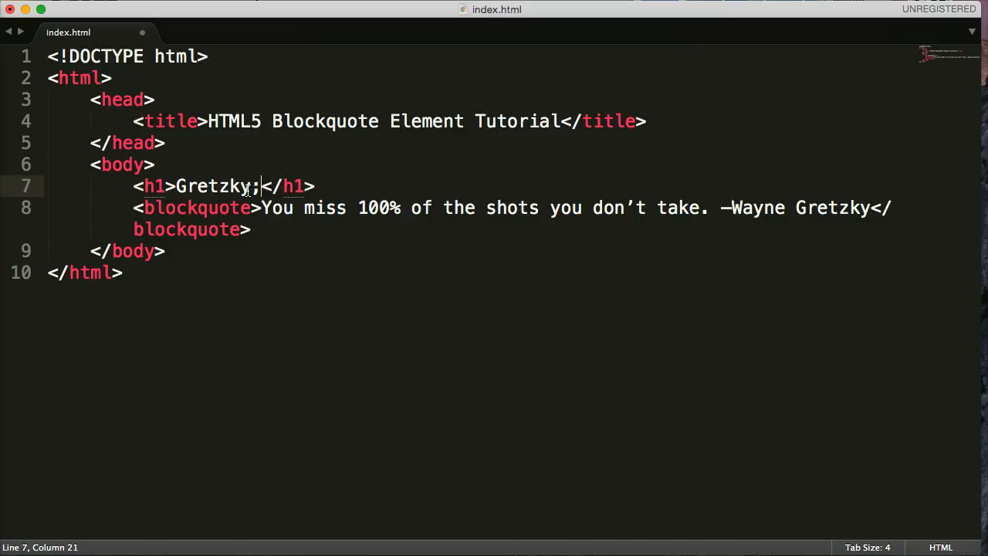
pyautogui.write("'s")
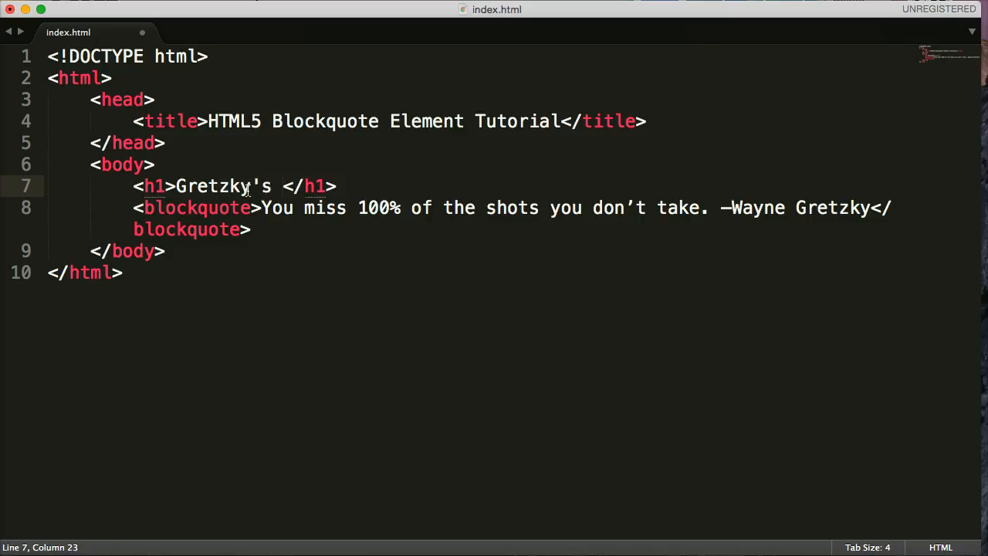
pyautogui.write('Quote')
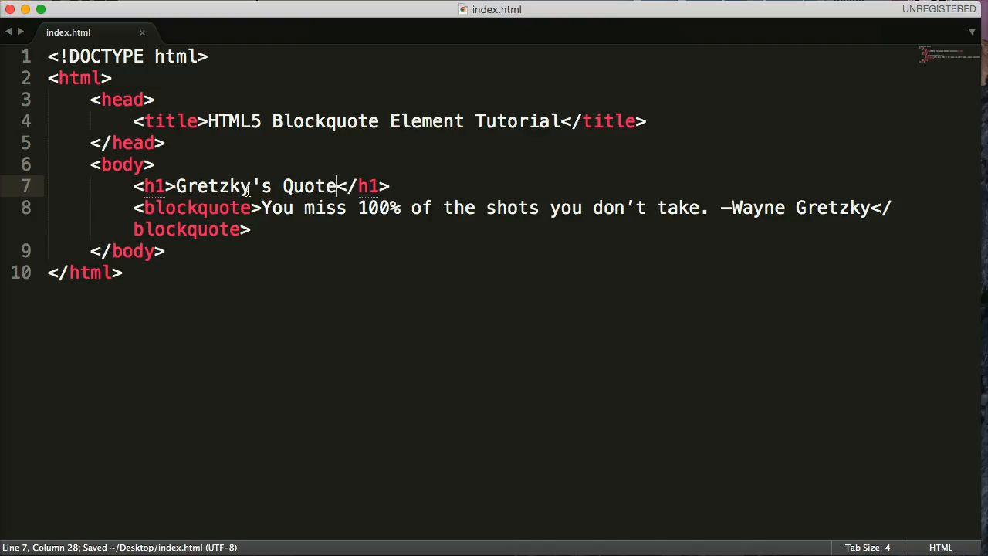
pyautogui.moveTo(634, 281)
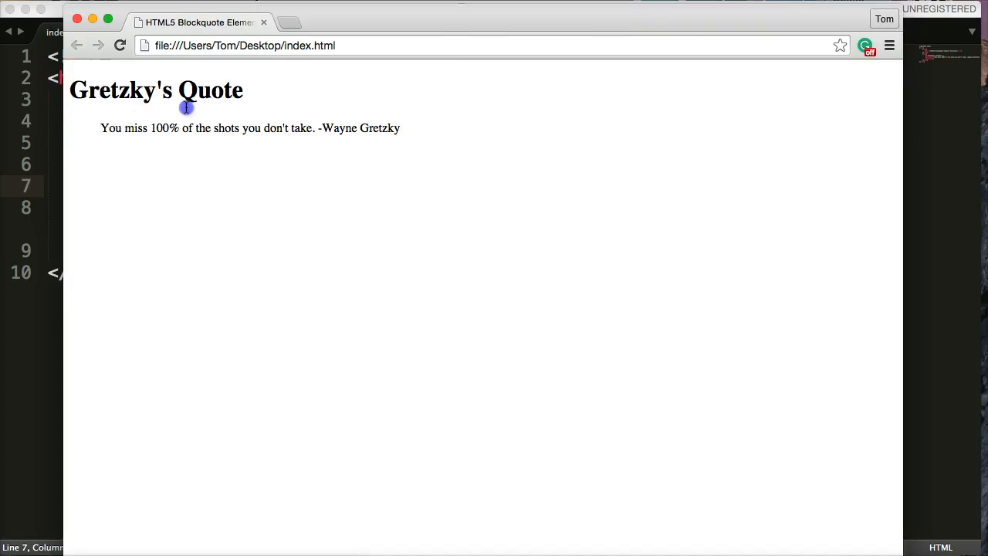
pyautogui.moveTo(85, 130)
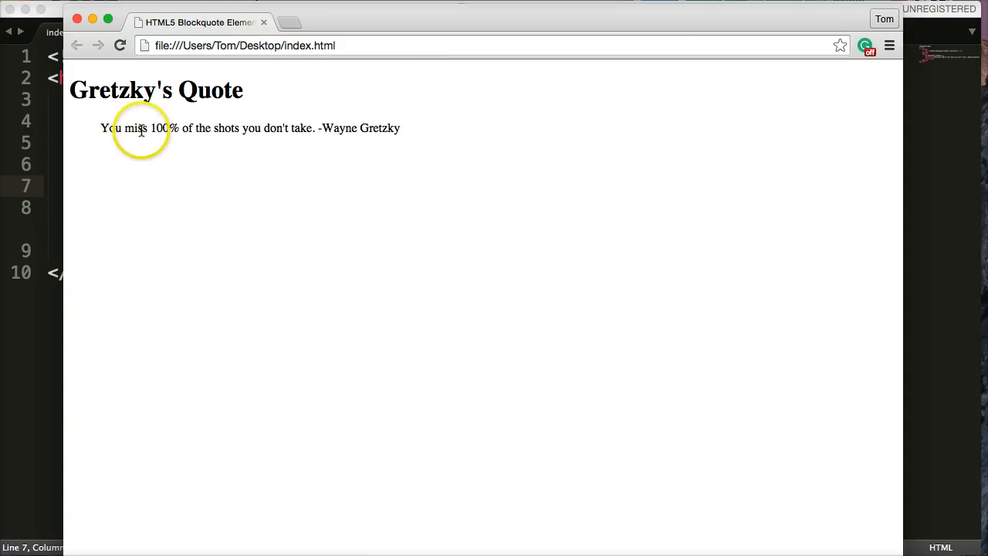
pyautogui.moveTo(365, 142)
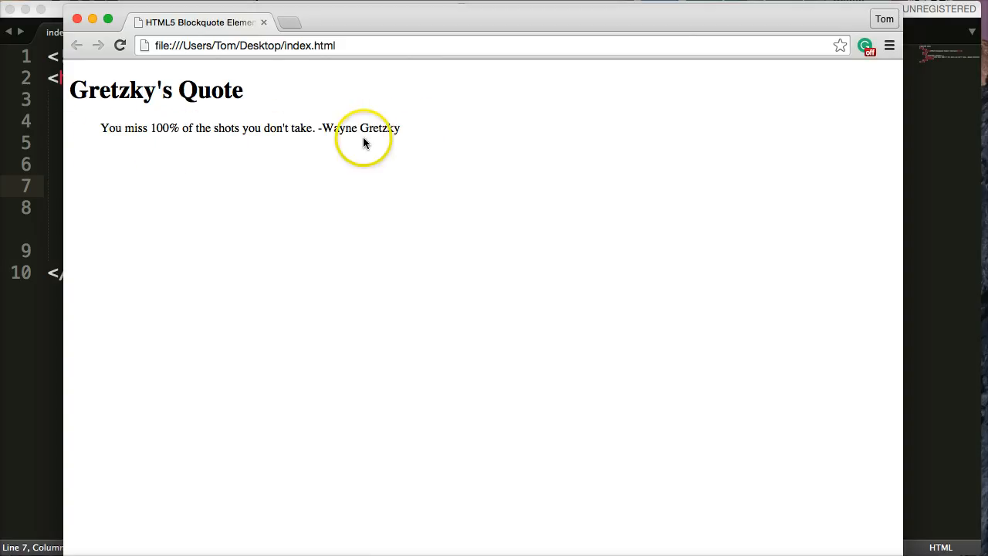
pyautogui.moveTo(85, 146)
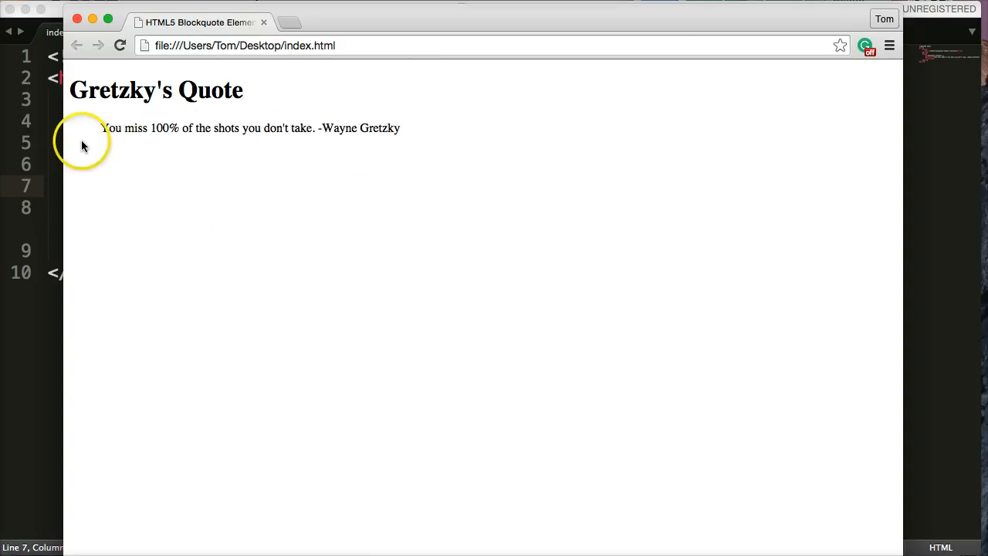
pyautogui.moveTo(216, 153)
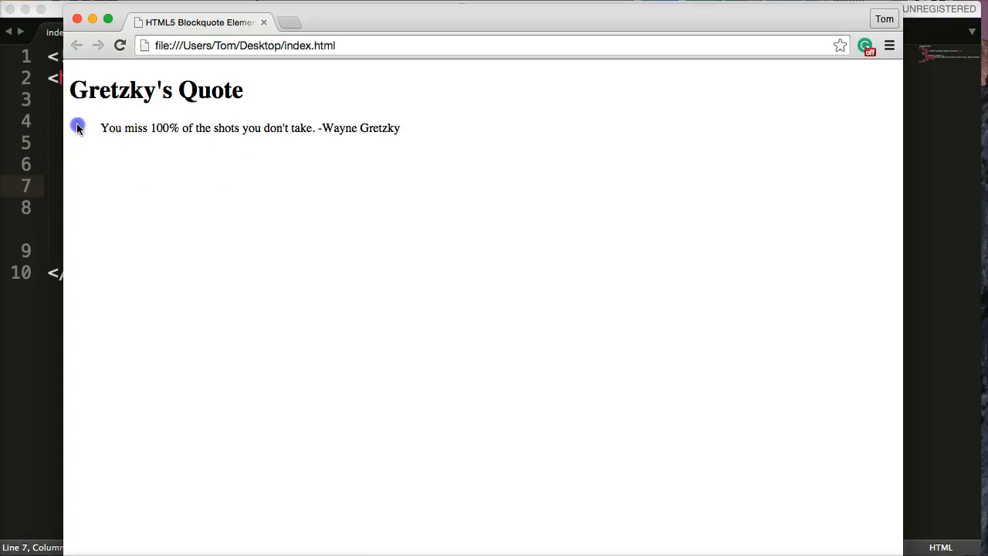
pyautogui.moveTo(151, 125)
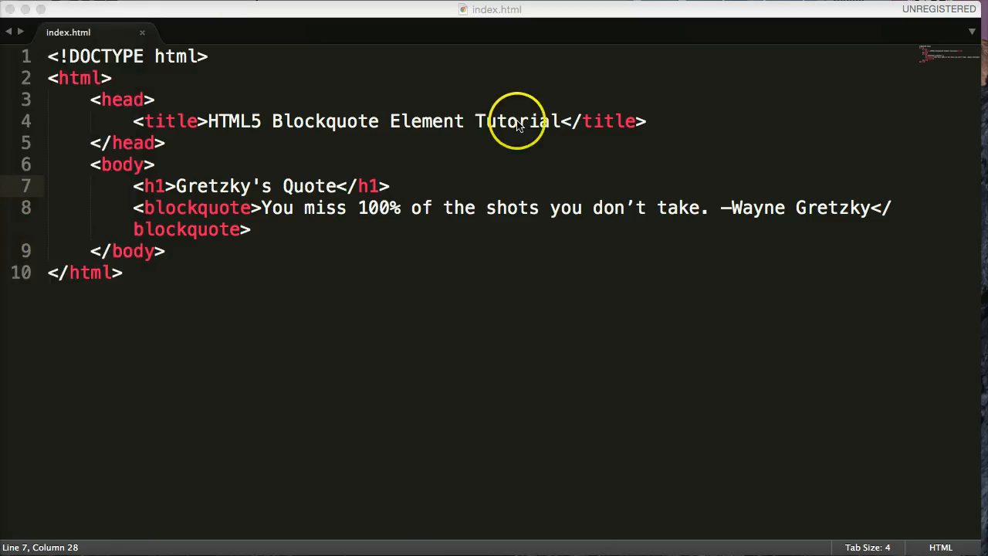
pyautogui.moveTo(316, 207)
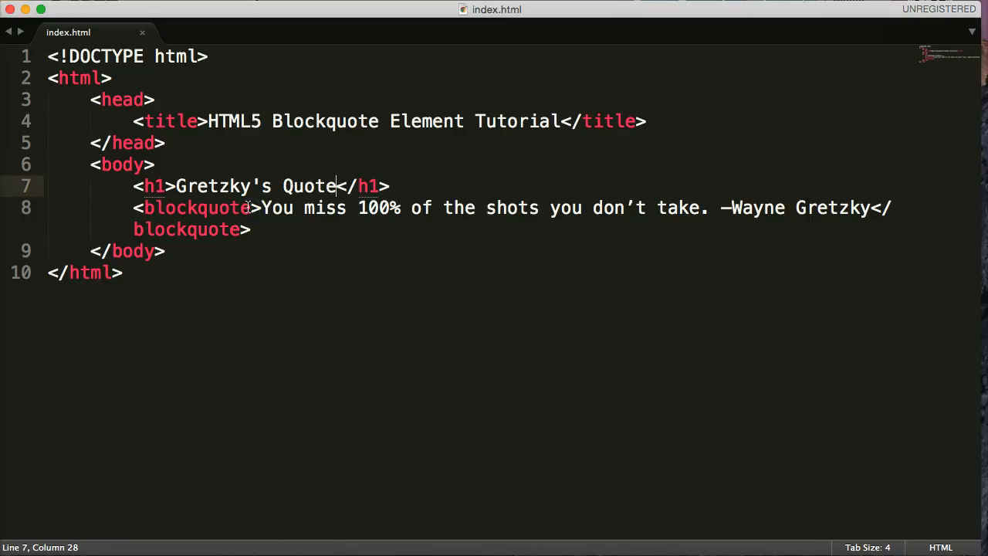
pyautogui.click(617, 327)
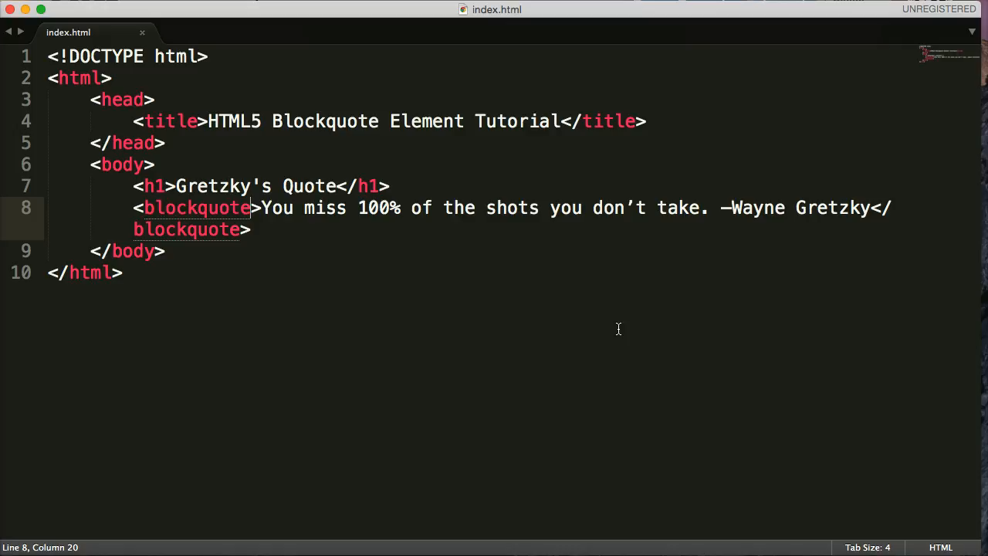
# Step: Add cite="" to the opening blockquote tag, leaving the value empty
pyautogui.write('c')
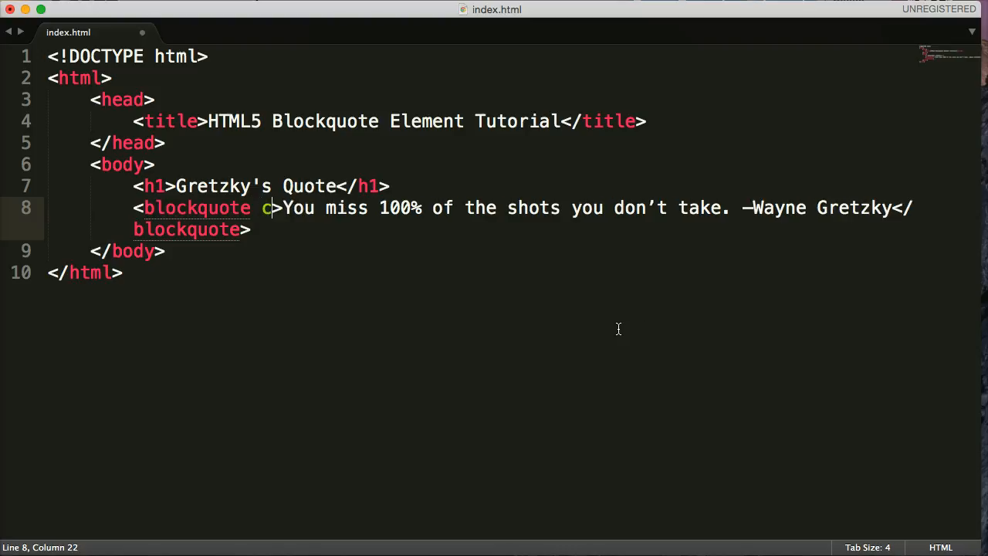
pyautogui.write('ite=')
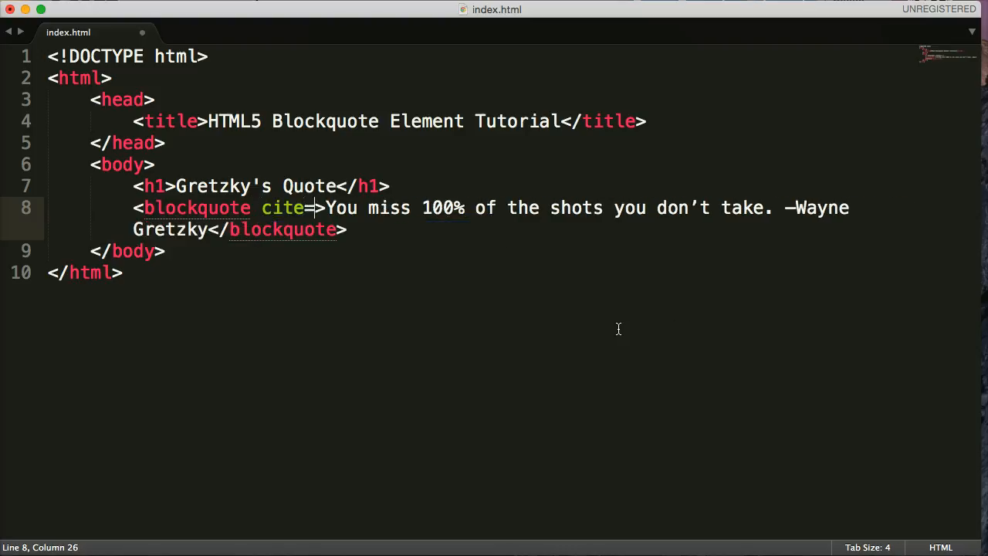
pyautogui.write('""')
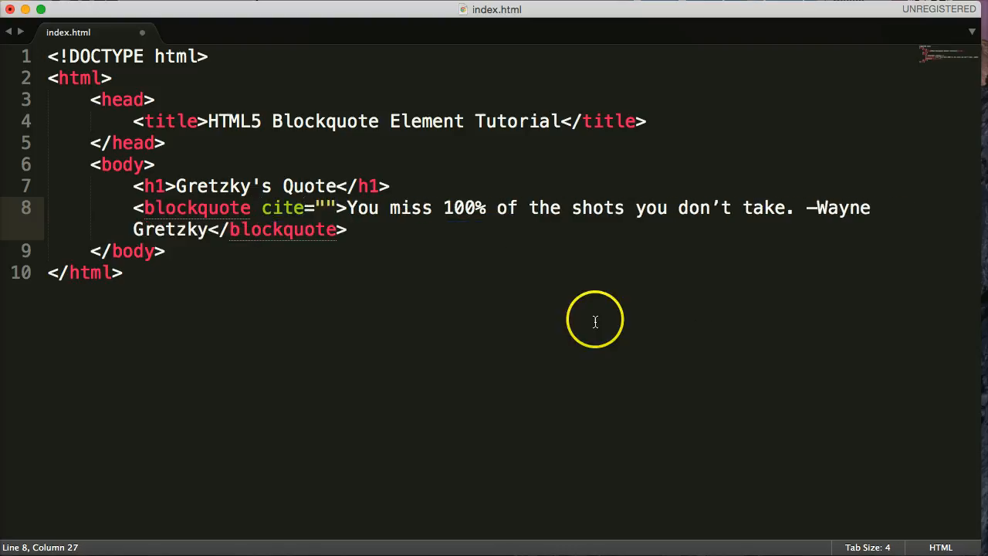
pyautogui.moveTo(339, 201)
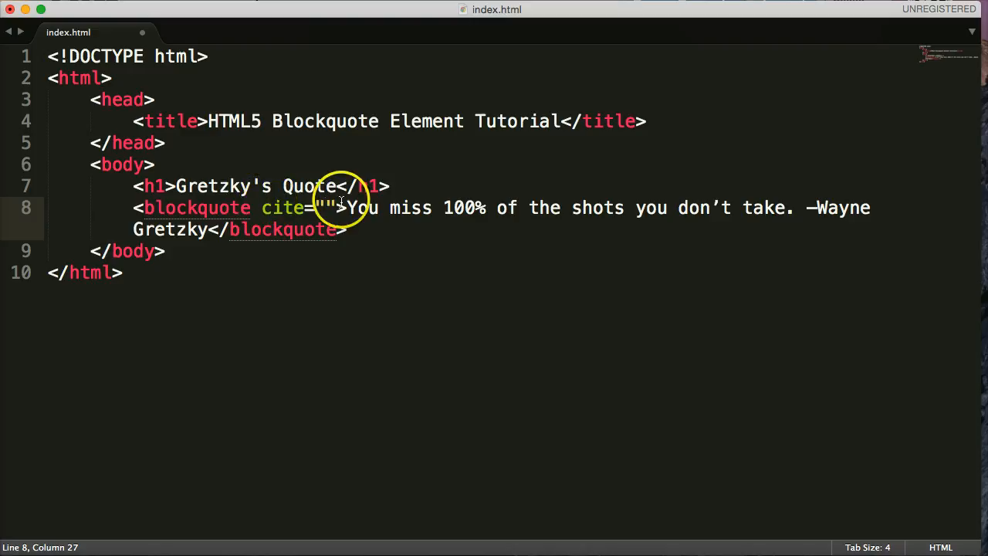
pyautogui.moveTo(277, 216)
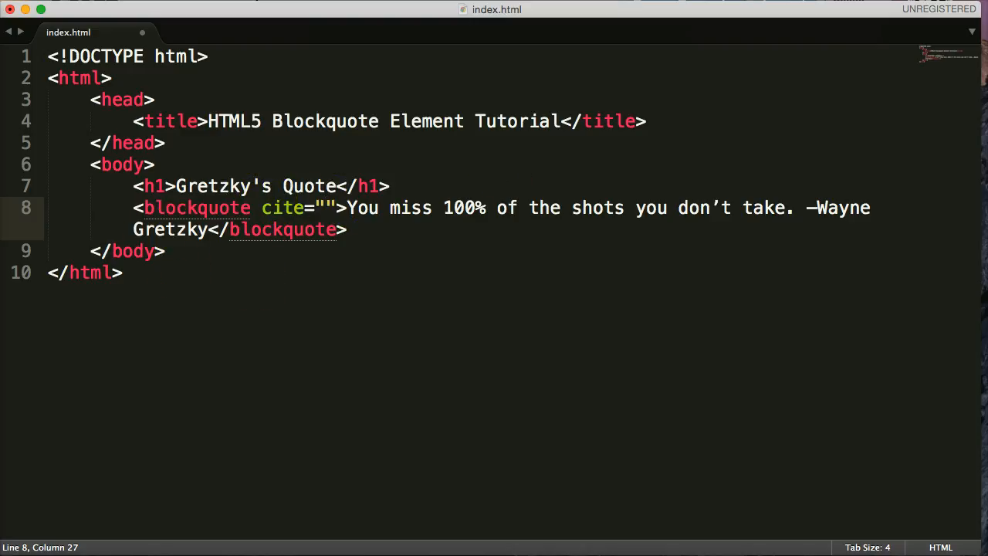
pyautogui.moveTo(336, 207)
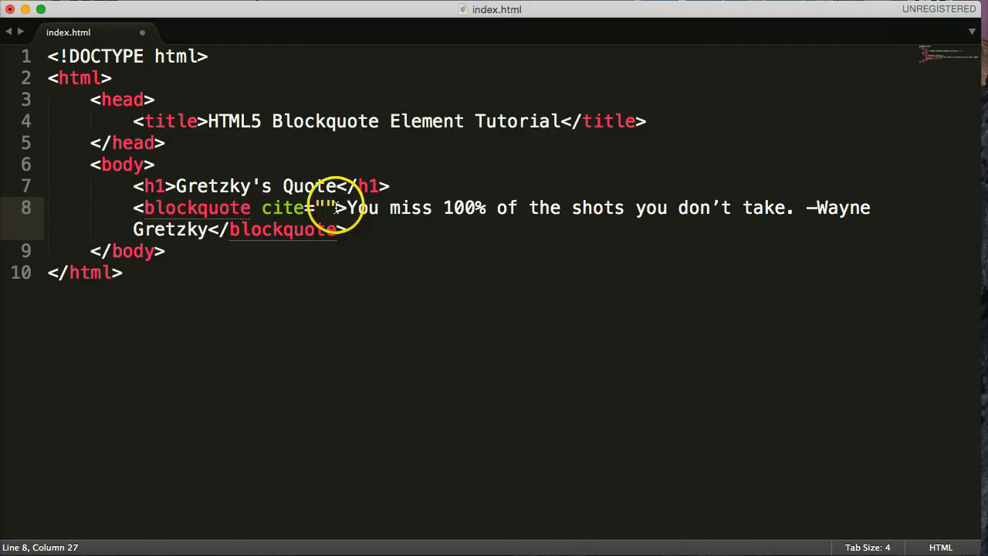
pyautogui.moveTo(486, 197)
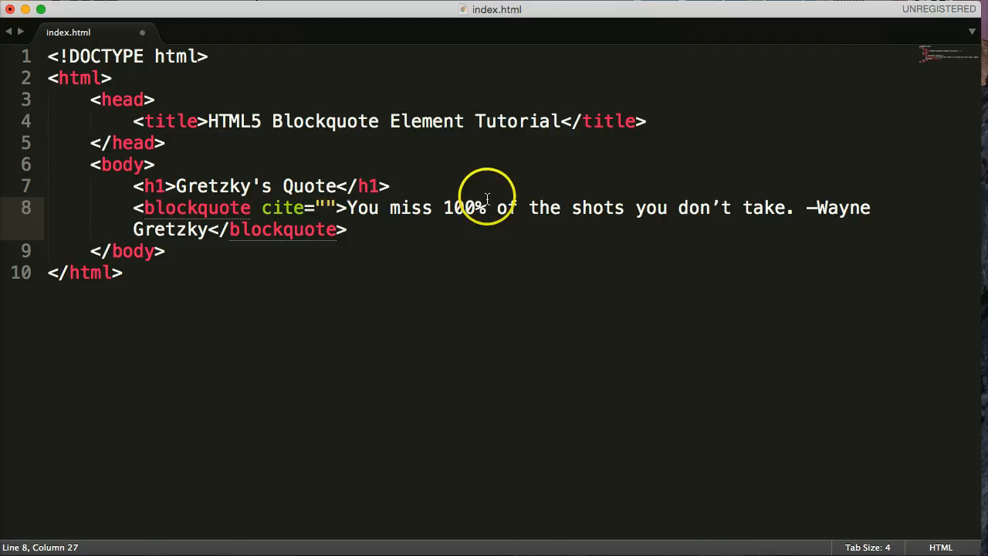
pyautogui.moveTo(486, 207)
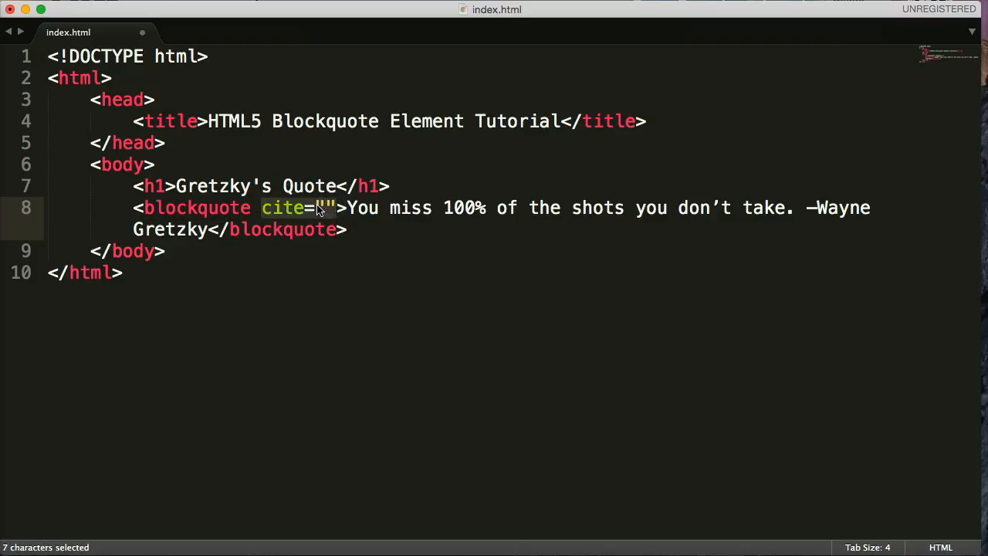
pyautogui.click(327, 207)
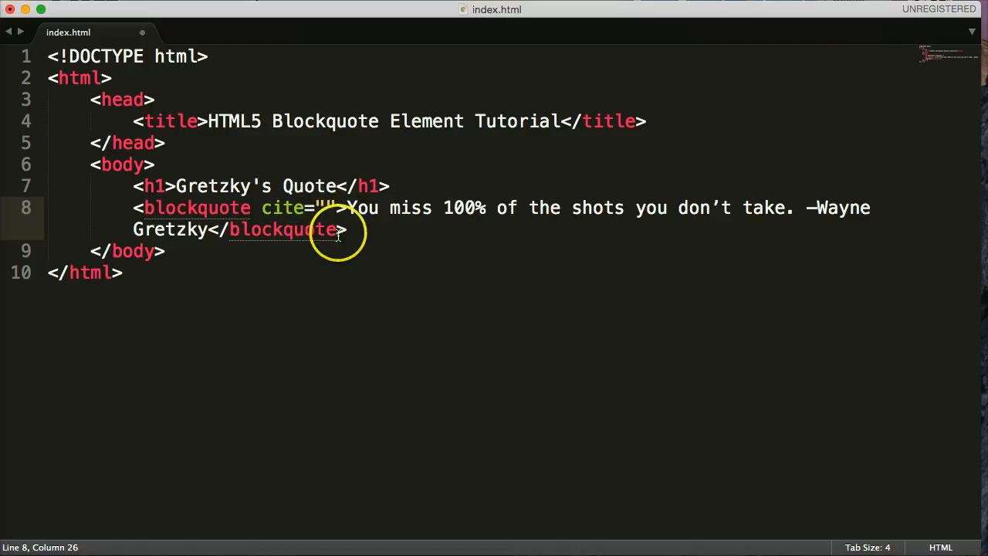
pyautogui.moveTo(386, 265)
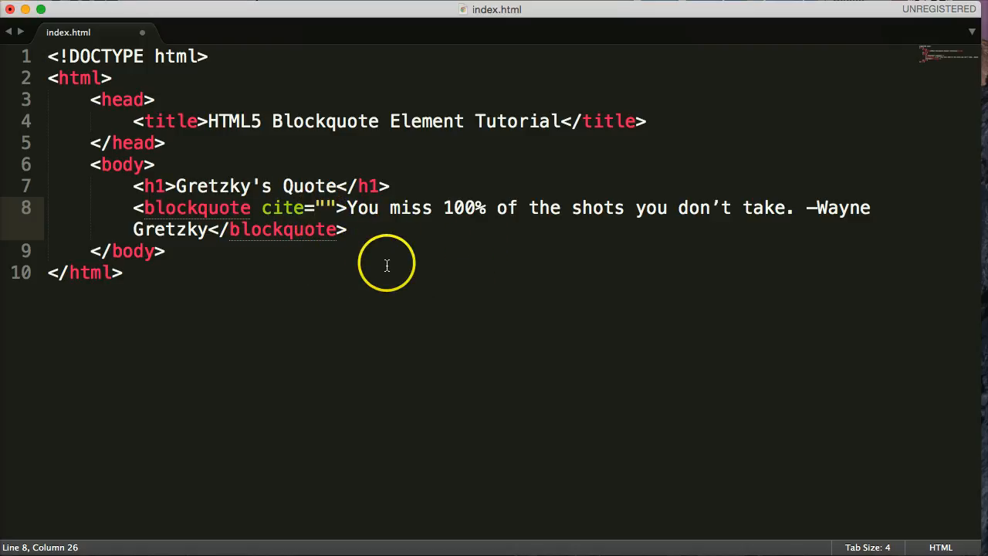
pyautogui.moveTo(321, 208)
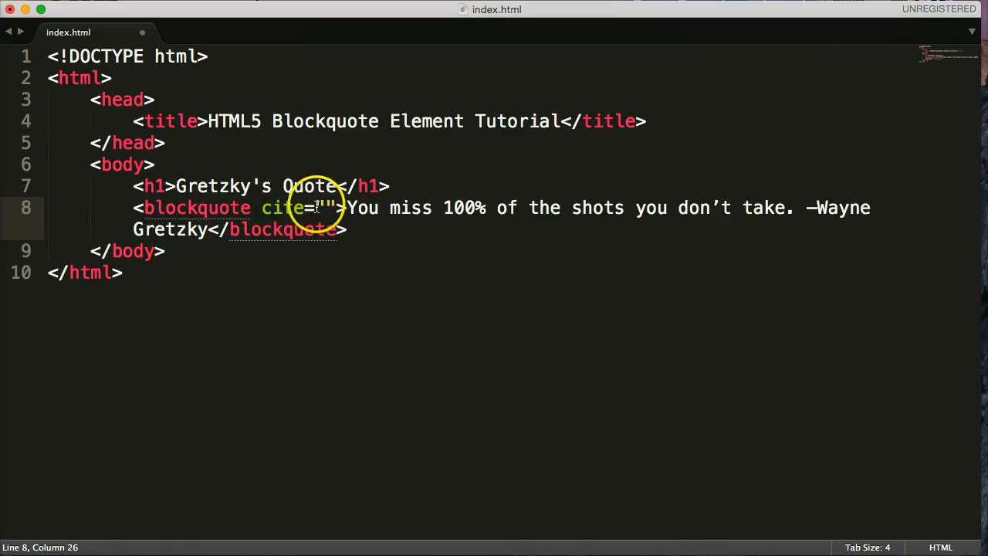
pyautogui.click(263, 207)
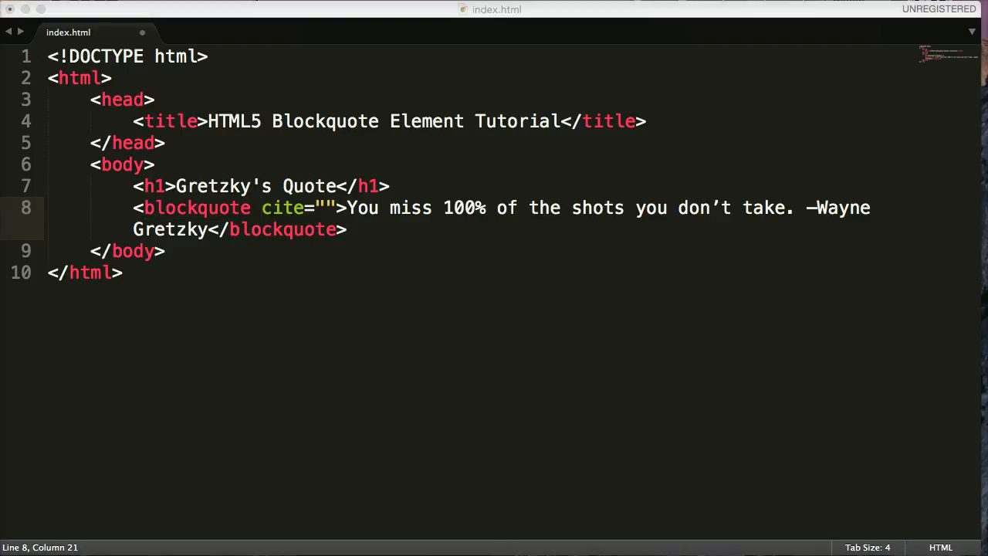
pyautogui.moveTo(322, 210)
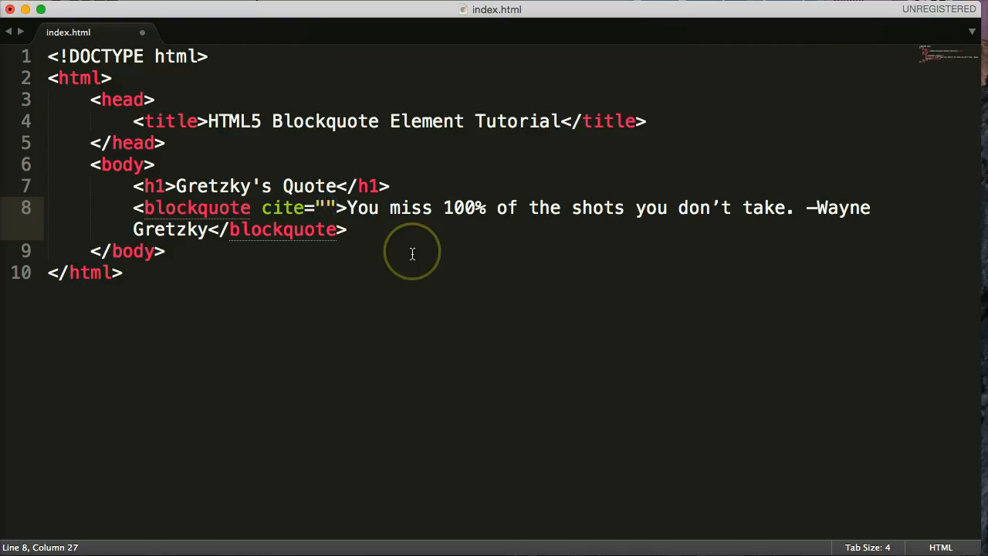
pyautogui.write('http://www.forbes.com/sites/kevinkruse/2013/05/28/inspirational-quotes/')
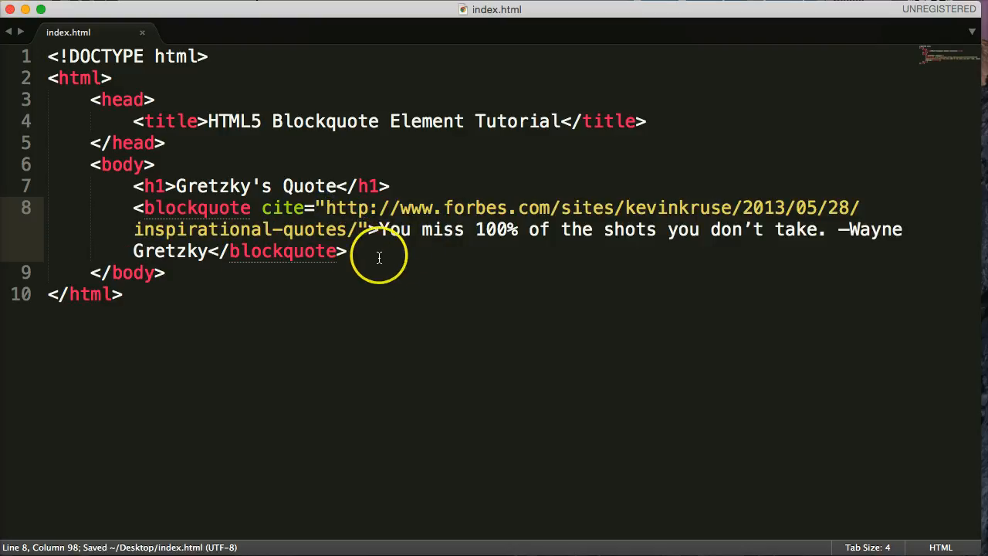
pyautogui.moveTo(142, 207)
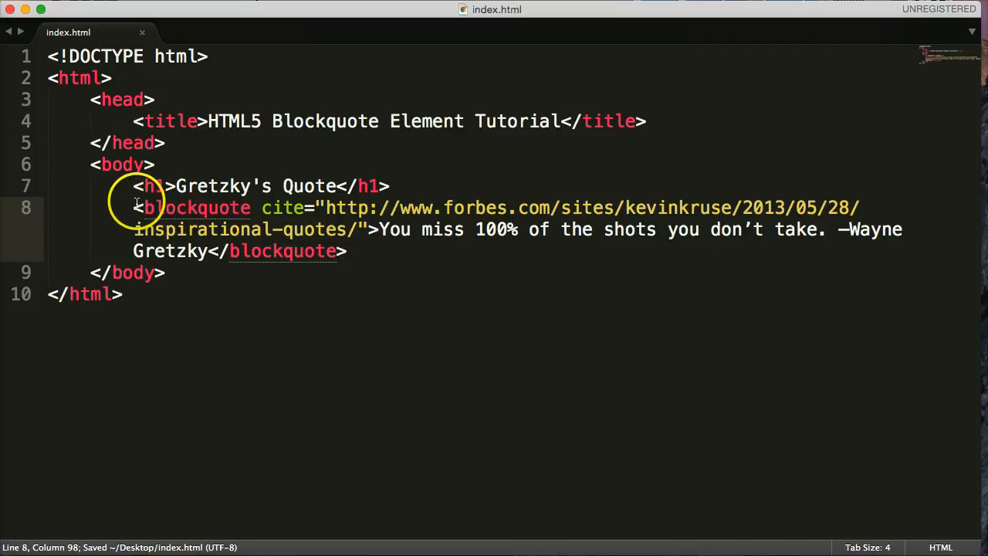
pyautogui.moveTo(133, 207); pyautogui.dragTo(346, 250)
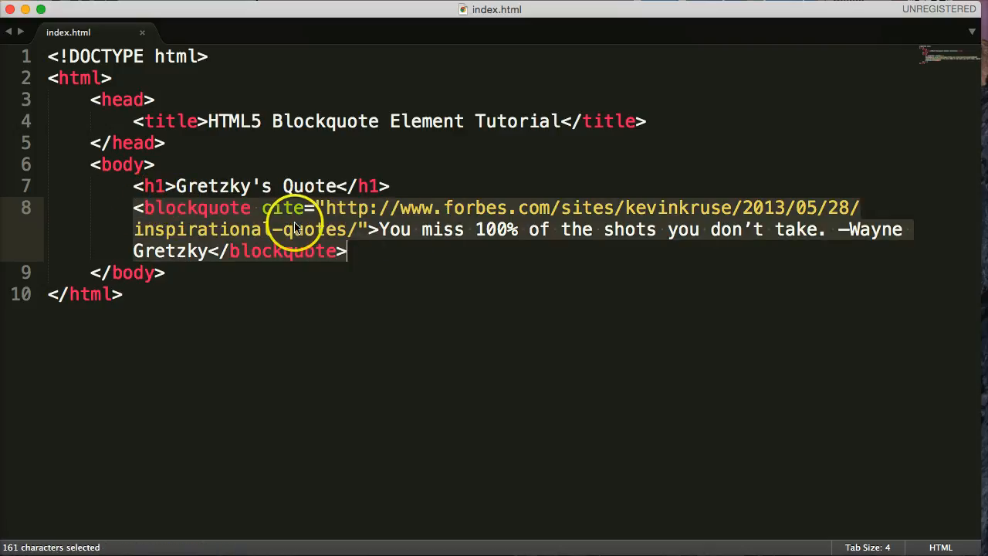
pyautogui.click(301, 223)
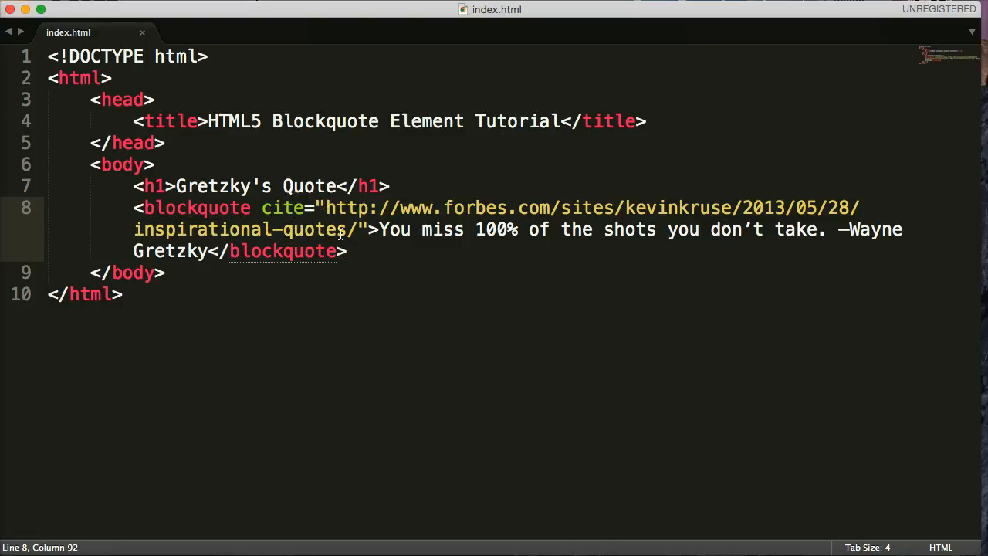
pyautogui.moveTo(417, 227)
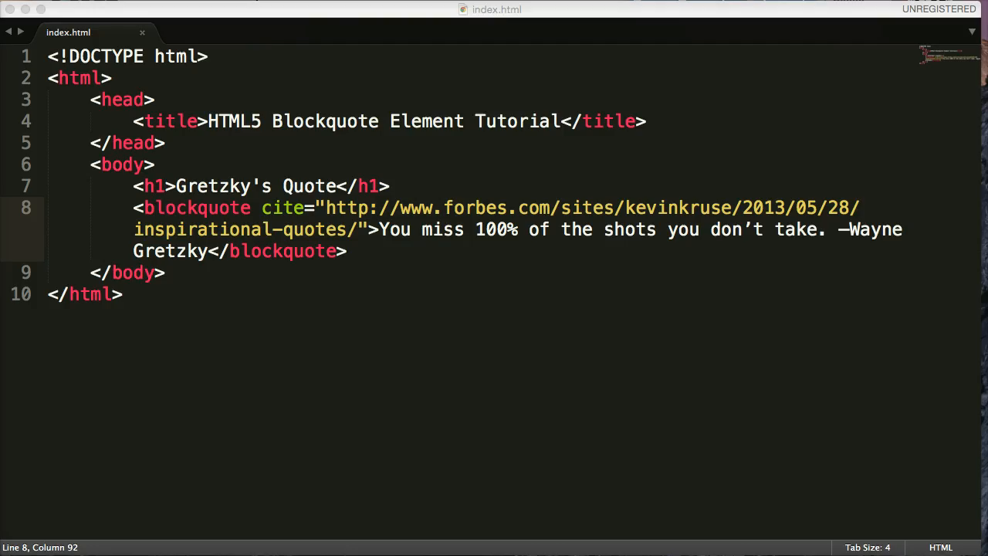
pyautogui.moveTo(328, 213)
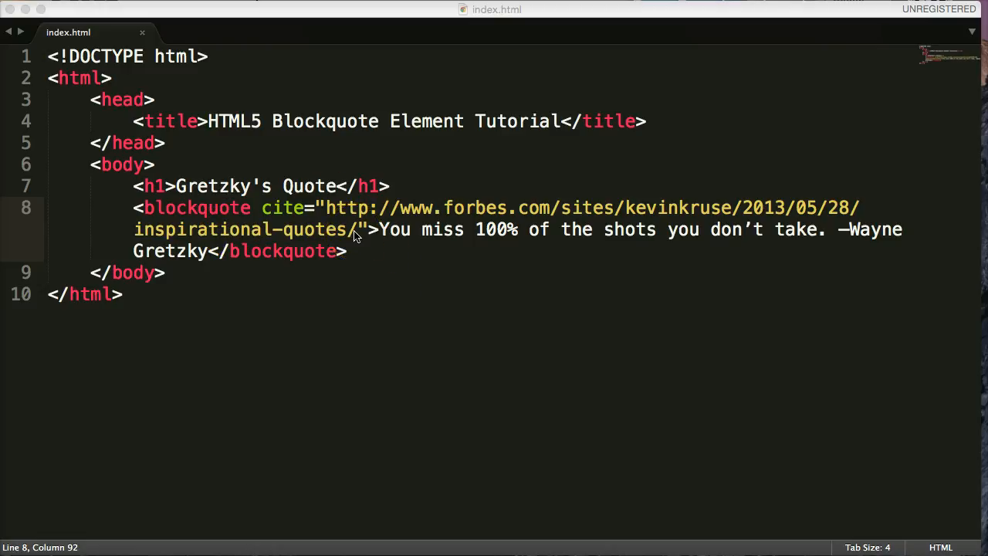
pyautogui.moveTo(137, 207)
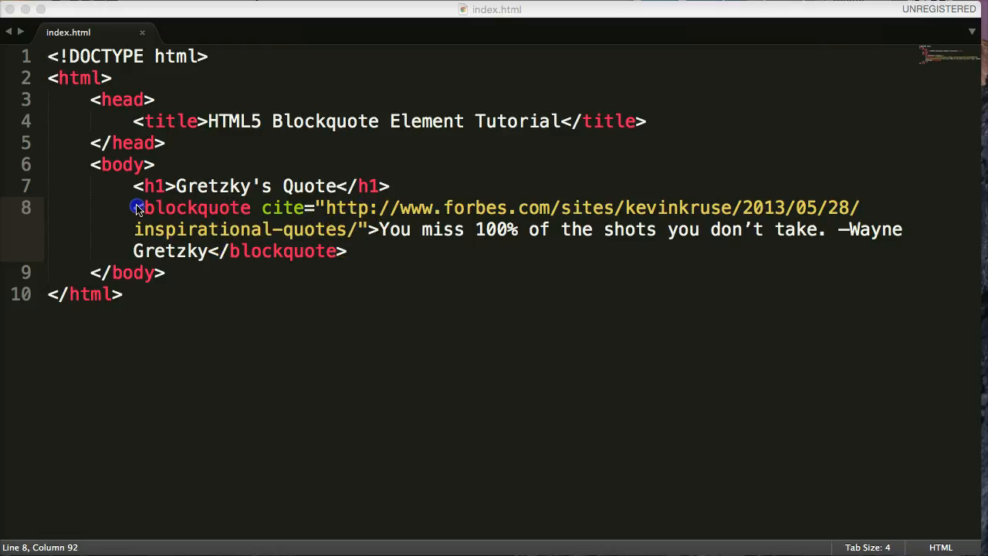
pyautogui.moveTo(137, 207); pyautogui.dragTo(352, 250)
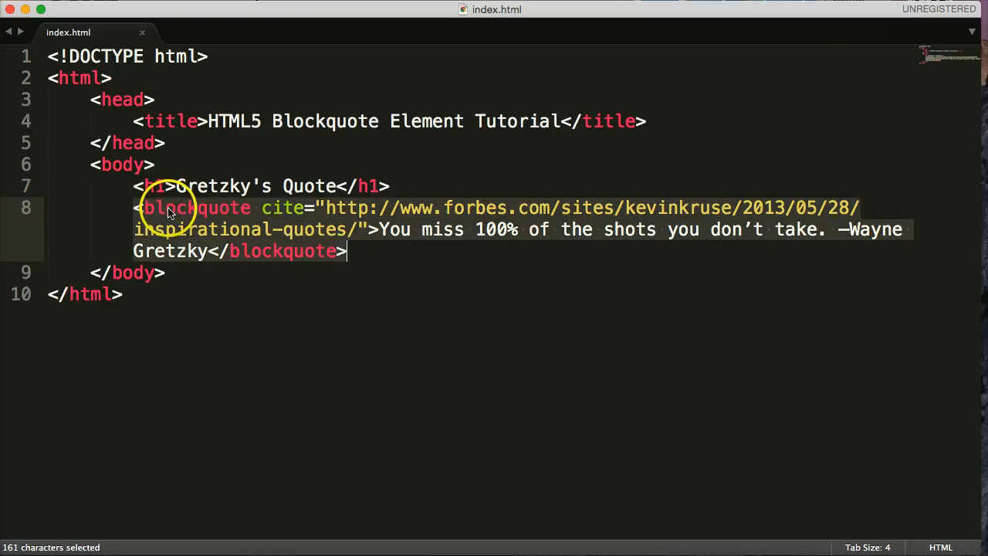
pyautogui.moveTo(281, 189)
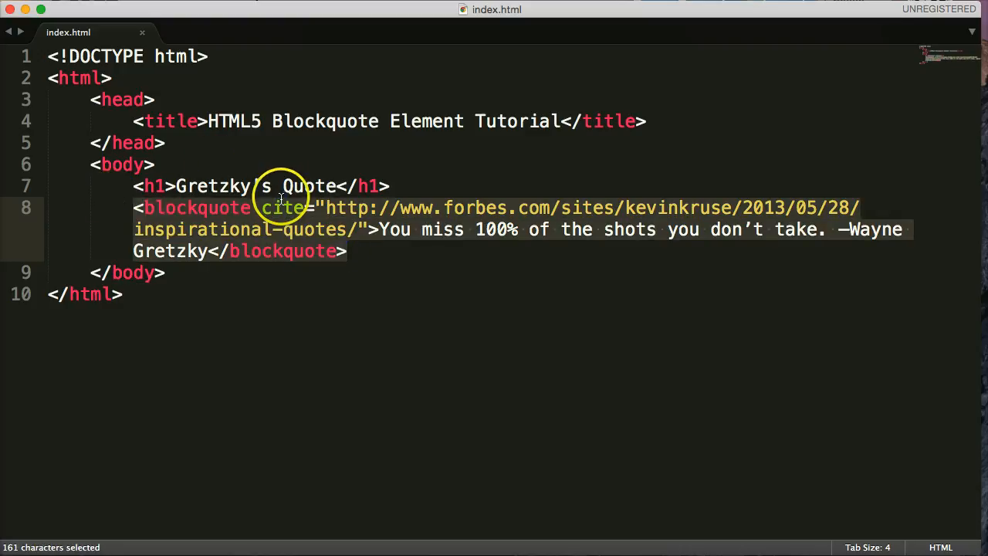
pyautogui.click(363, 229)
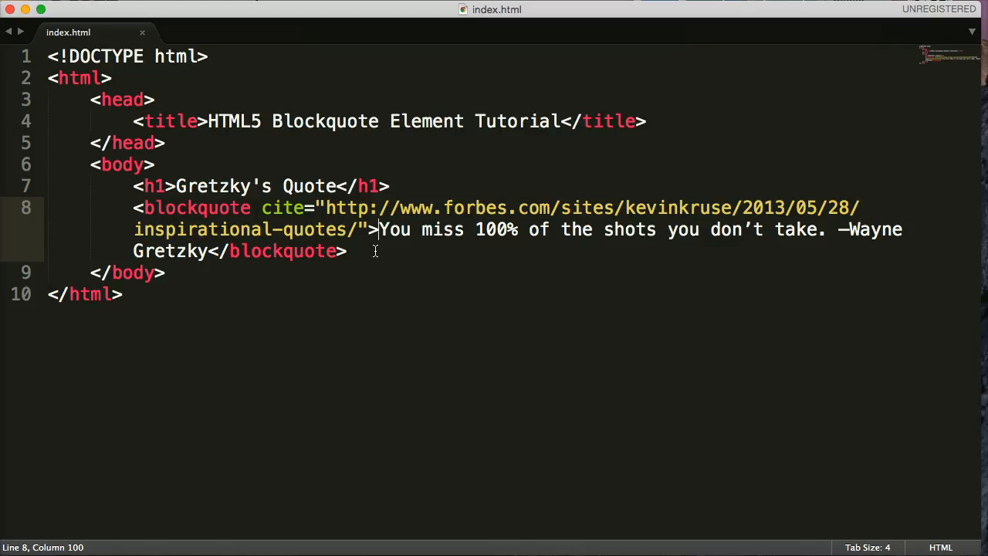
# Step: Begin a new tag with '<' on a line after the blockquote
pyautogui.click(346, 250)
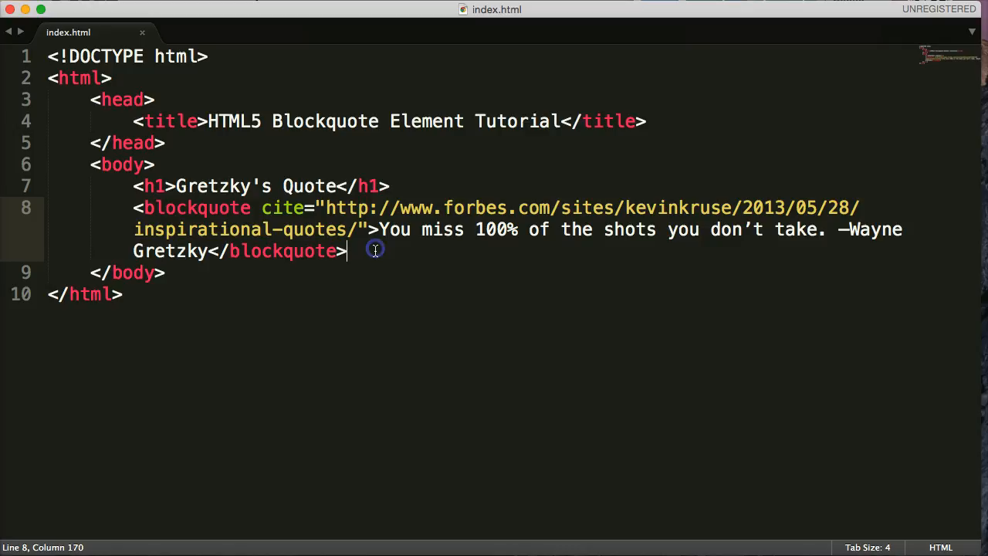
pyautogui.write('<')
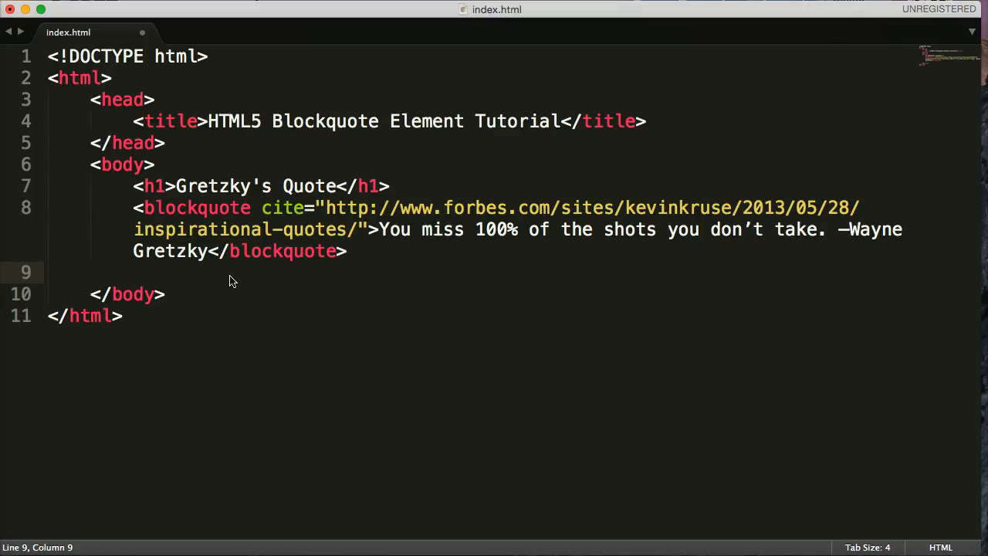
pyautogui.moveTo(404, 353)
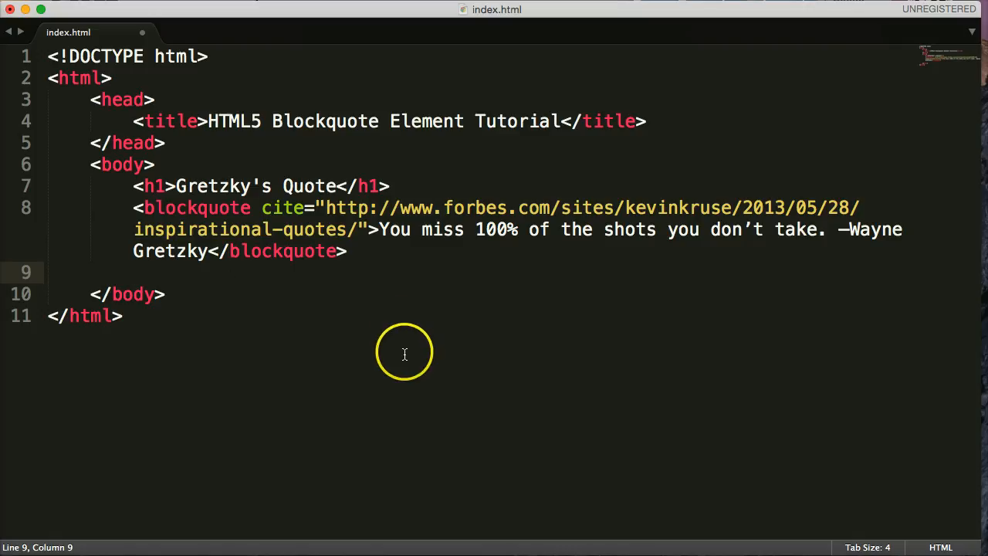